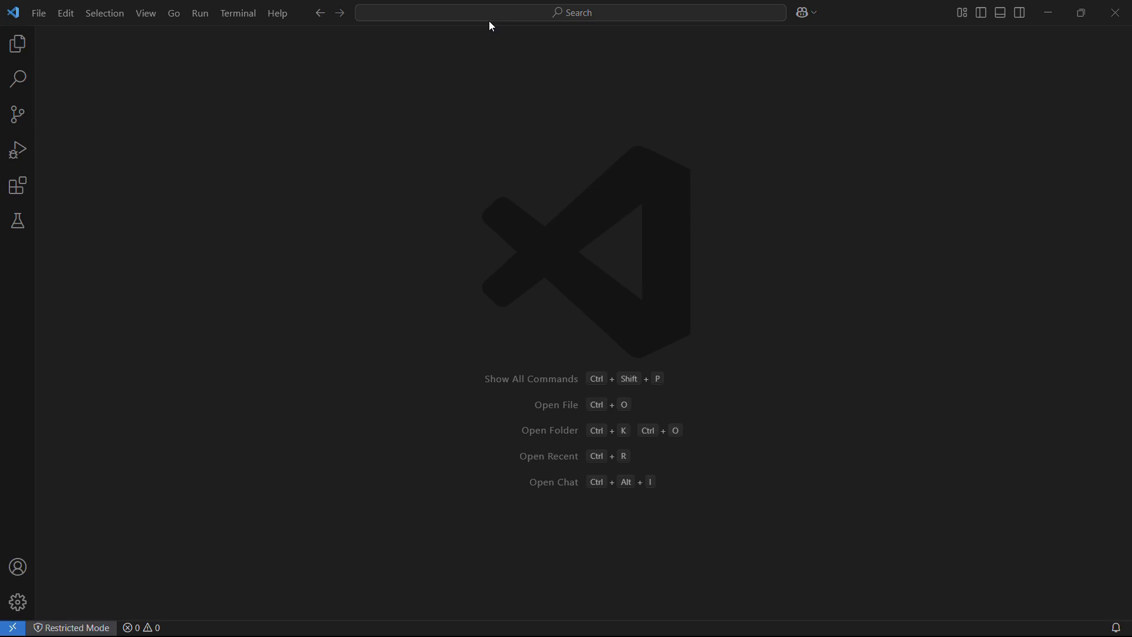
{"action": "mouse_move", "coordinate": [475, 33]}
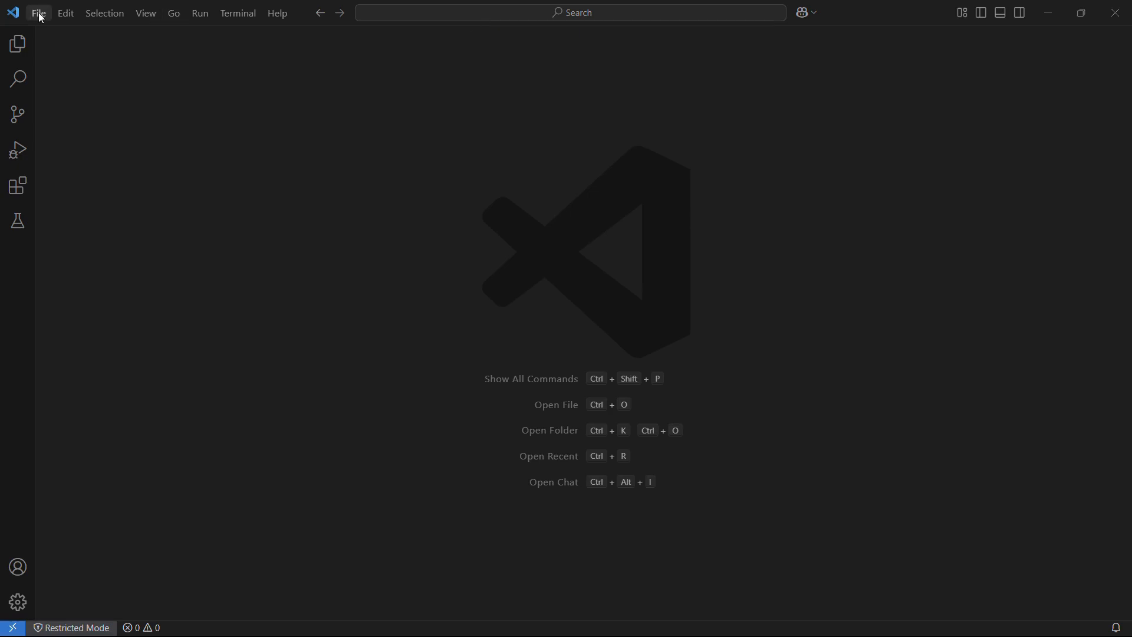
Step: Open the 'solar system' Python file from the Desktop via File > Open File
{"action": "left_click", "coordinate": [38, 13]}
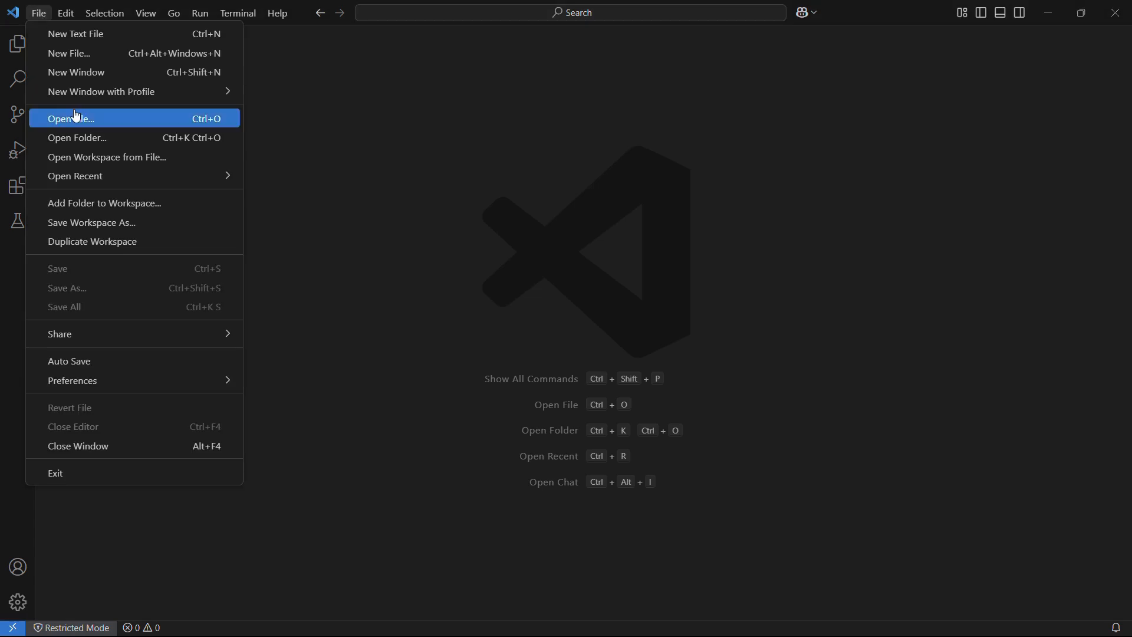
{"action": "left_click", "coordinate": [70, 119]}
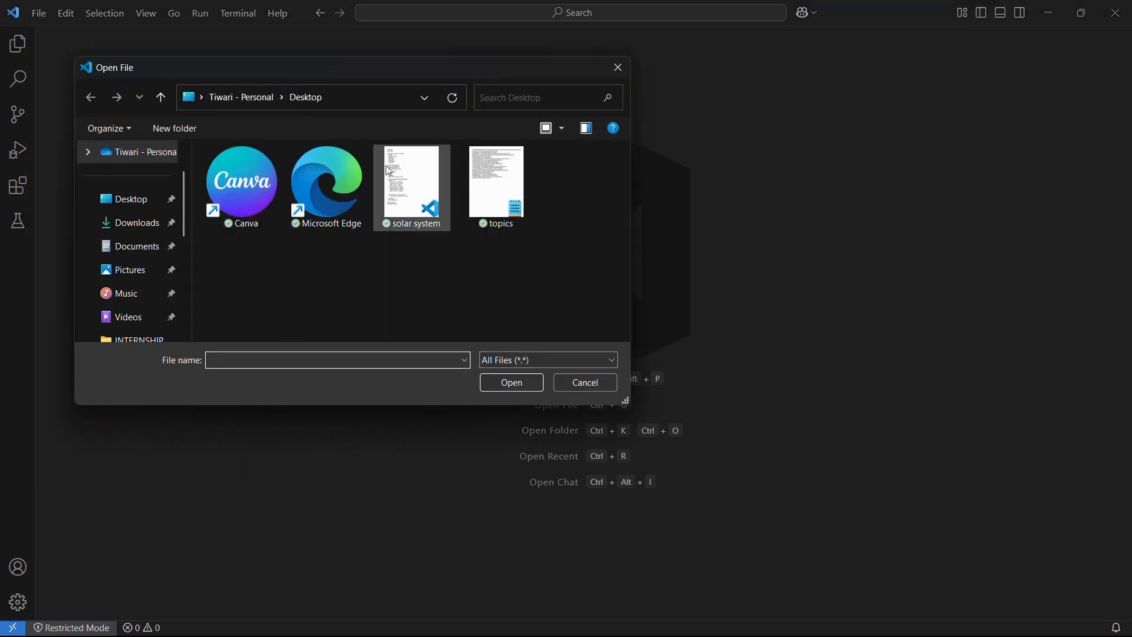
{"action": "left_click", "coordinate": [411, 180]}
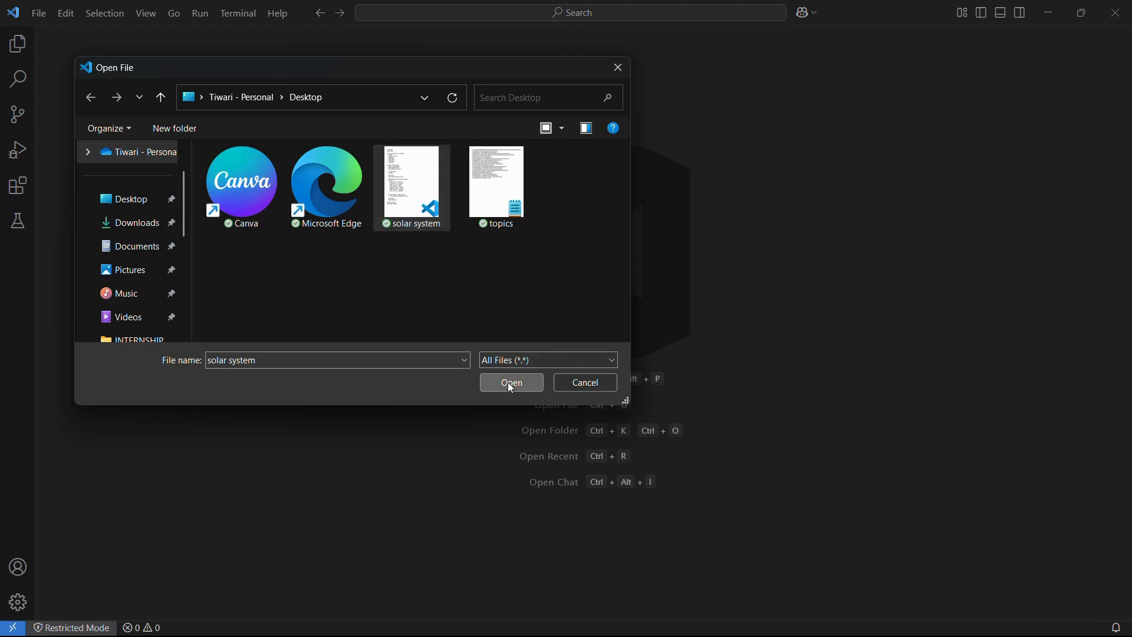
{"action": "left_click", "coordinate": [511, 382]}
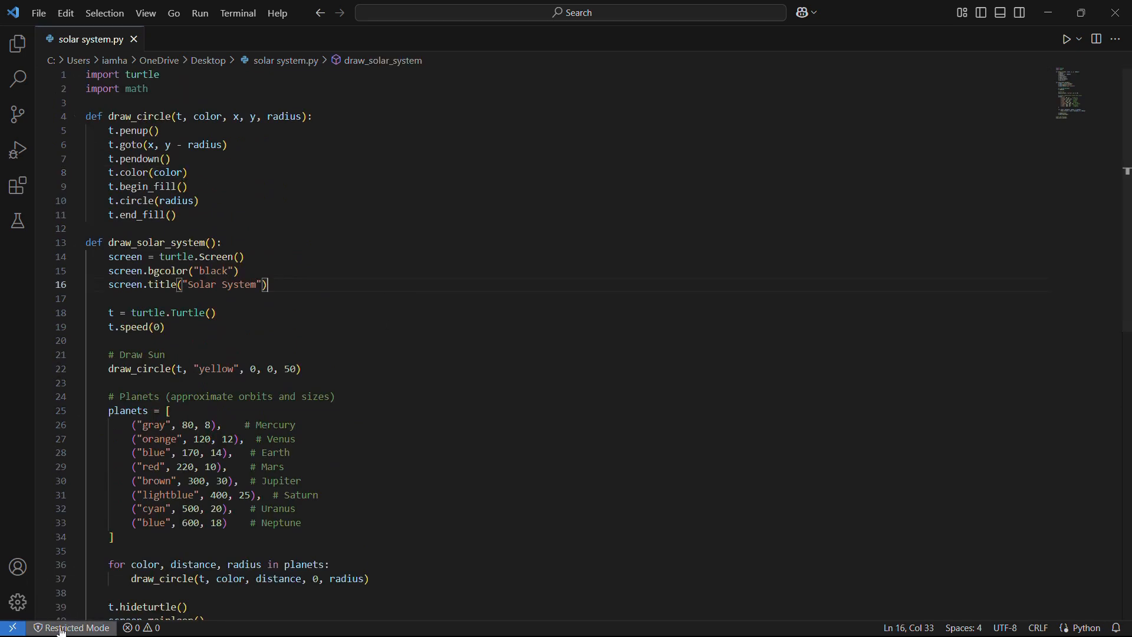
{"action": "mouse_move", "coordinate": [72, 627]}
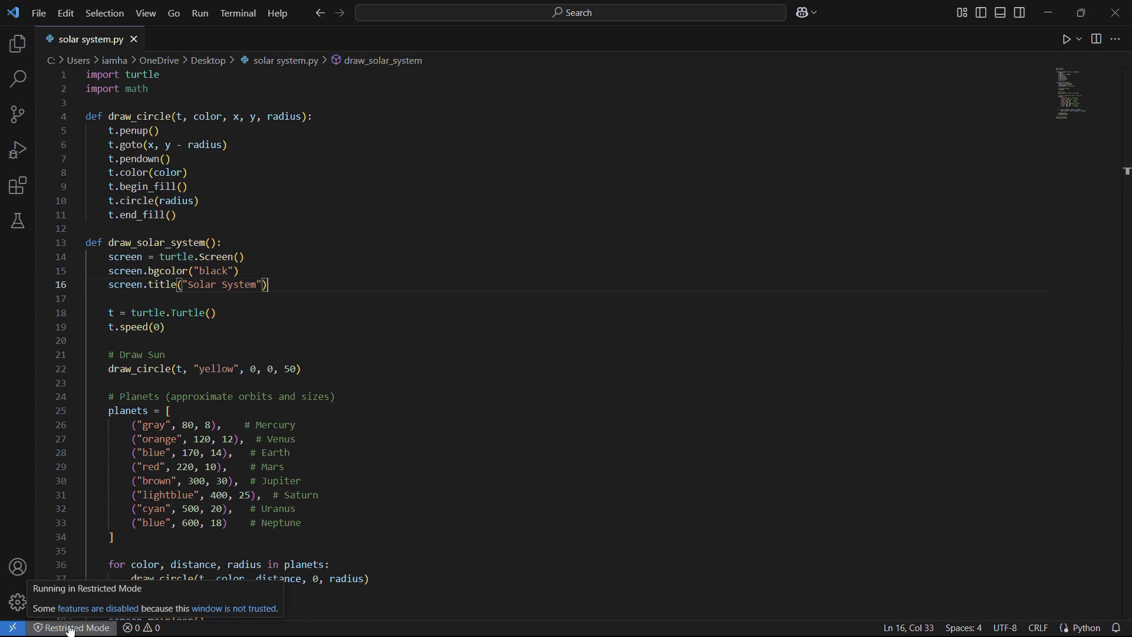
Step: Open the Workspace Trust page from the Restricted Mode status bar indicator
{"action": "left_click", "coordinate": [74, 627]}
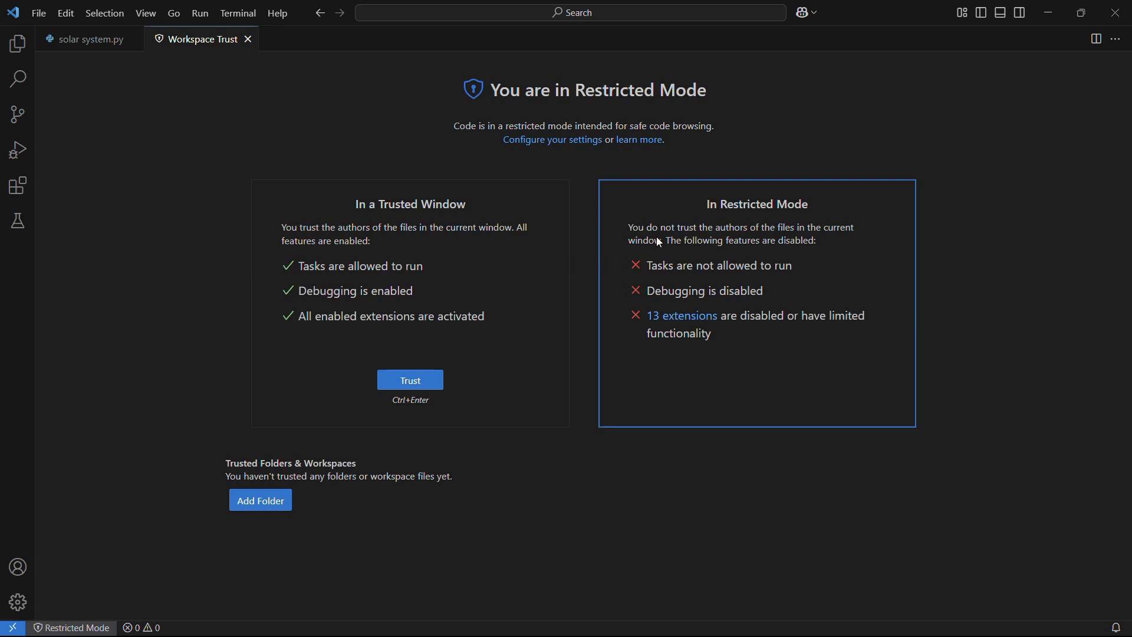
{"action": "mouse_move", "coordinate": [659, 267]}
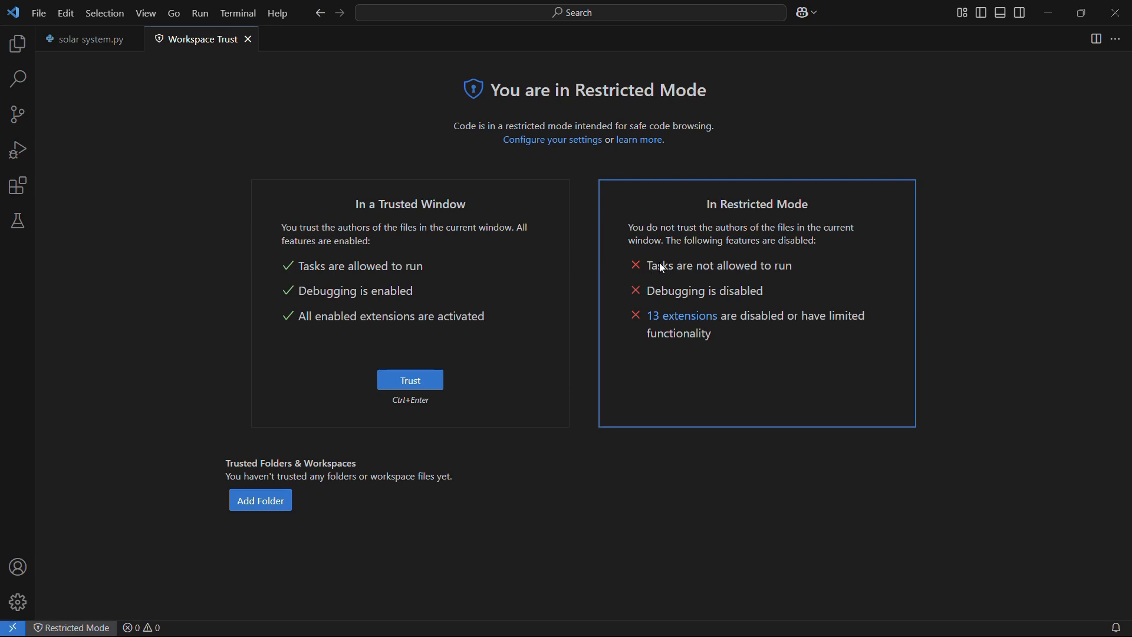
Step: Review the tasks and debugging restrictions, then trust this window's file authors
{"action": "left_click_drag", "start_coordinate": [645, 265], "coordinate": [750, 290]}
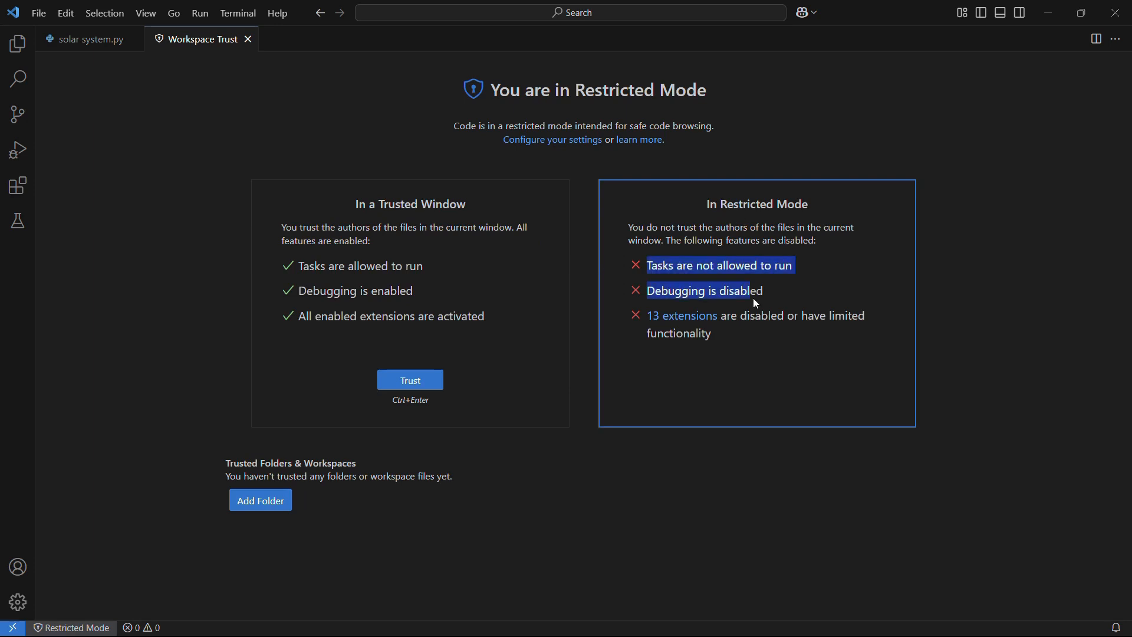
{"action": "left_click_drag", "start_coordinate": [756, 291], "coordinate": [773, 335]}
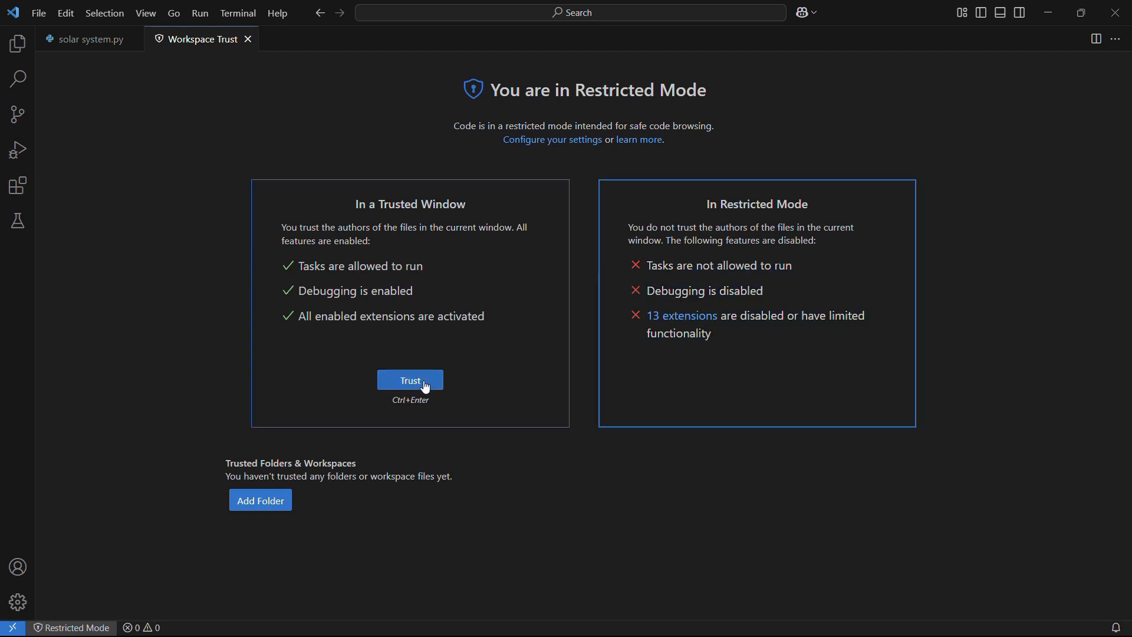
{"action": "left_click", "coordinate": [409, 381]}
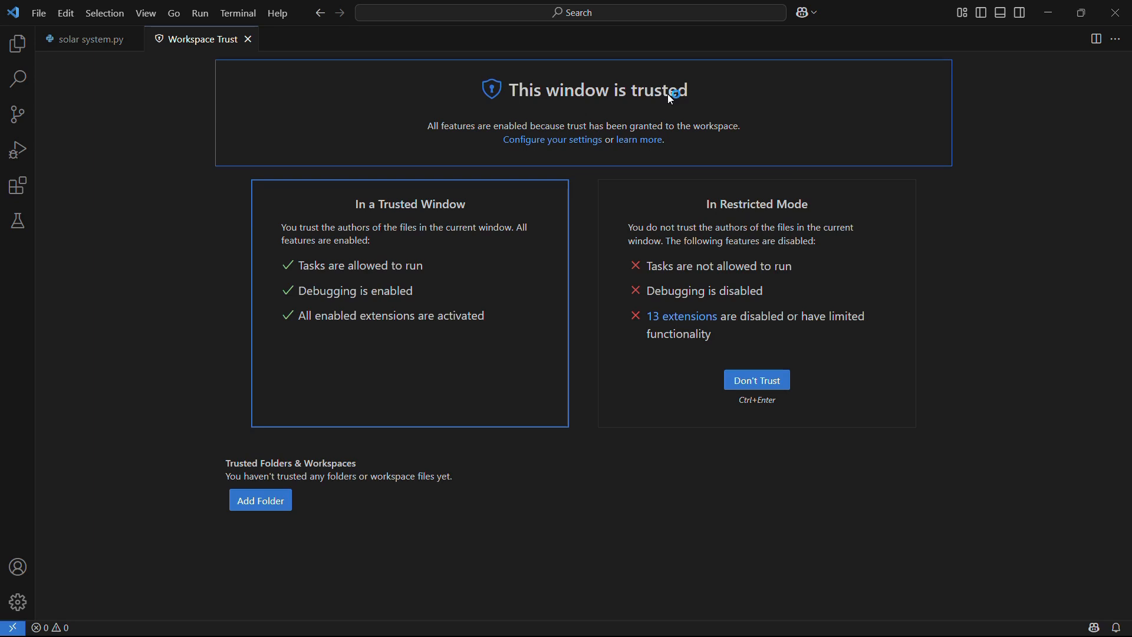
Step: Switch back to the solar system.py editor tab
{"action": "left_click", "coordinate": [85, 38]}
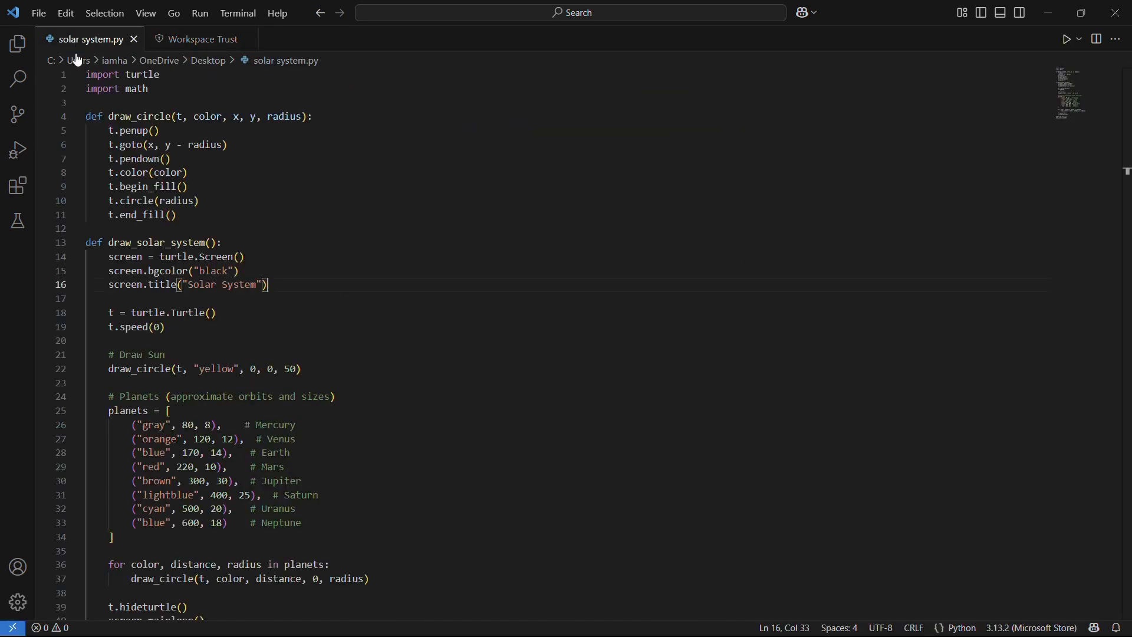